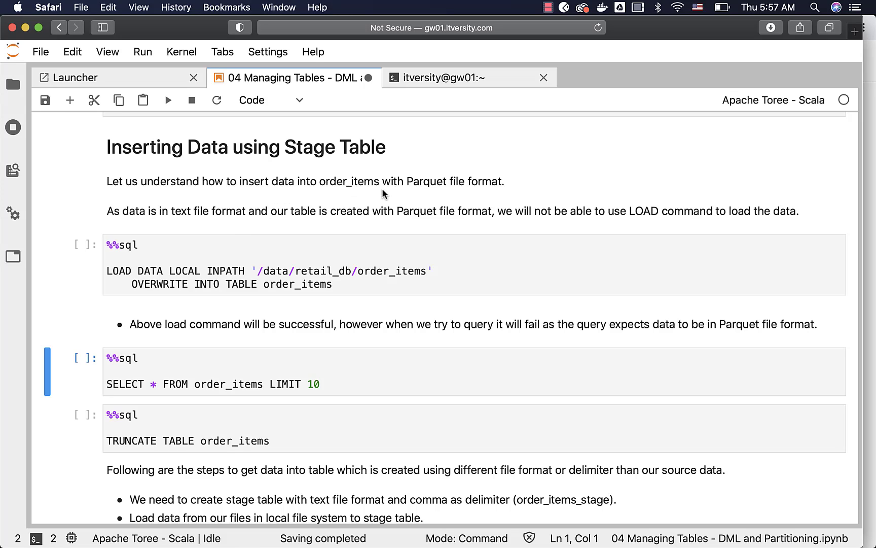
mouse_move(471, 194)
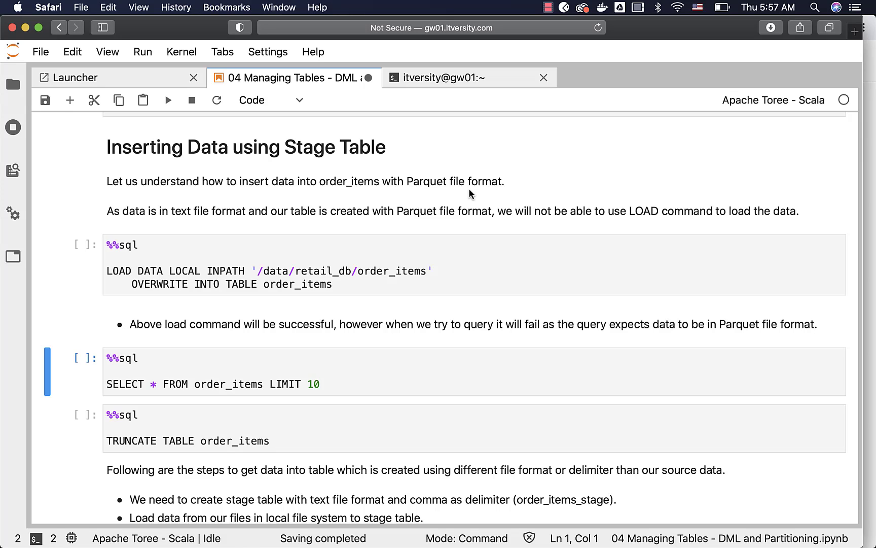
mouse_move(263, 219)
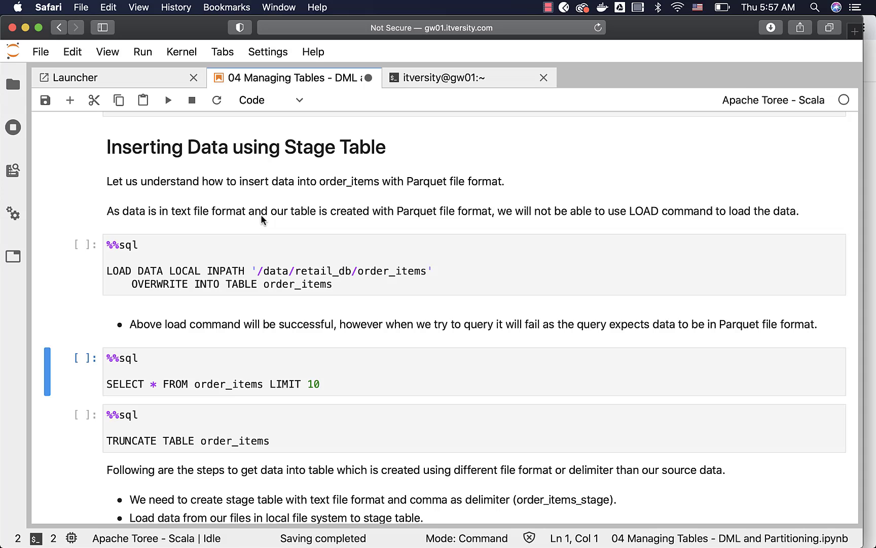
mouse_move(532, 221)
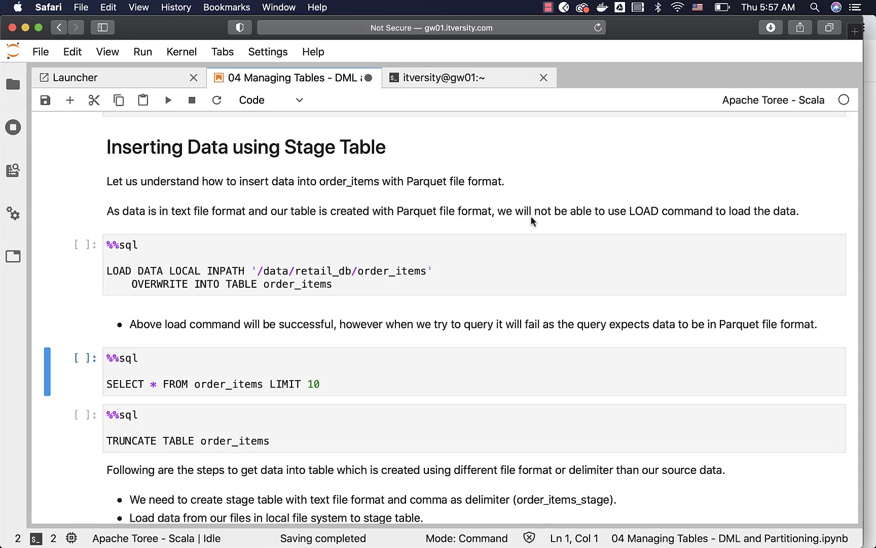
mouse_move(615, 243)
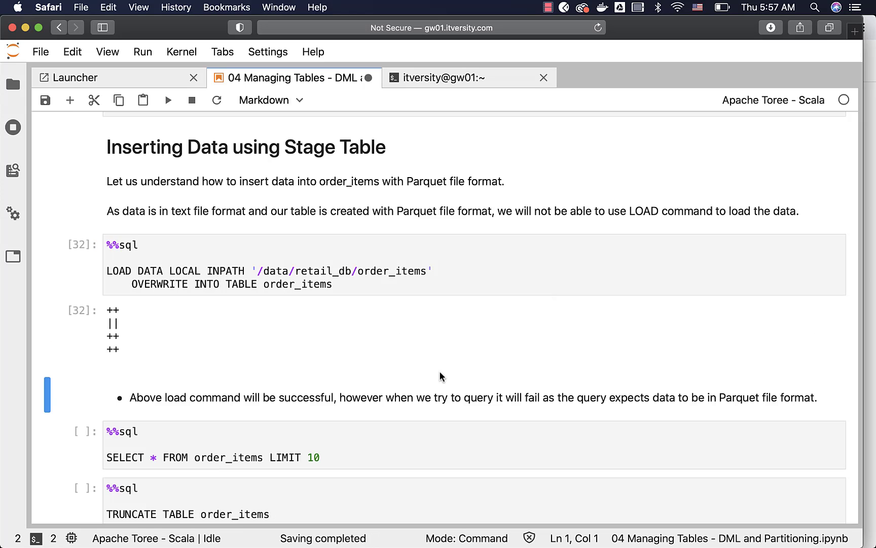
- Run the LOAD DATA LOCAL INPATH cell that loads retail_db order_items files into order_items
scroll(down, 3)
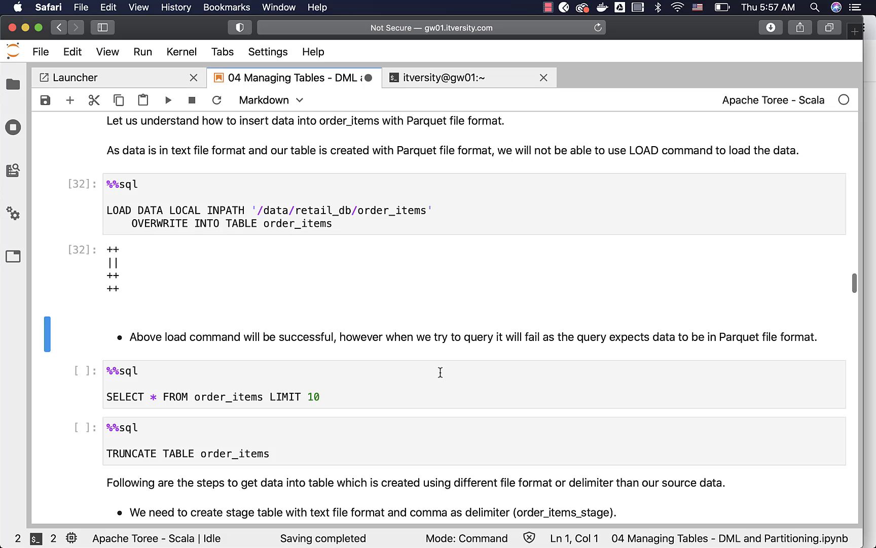
scroll(down, 3)
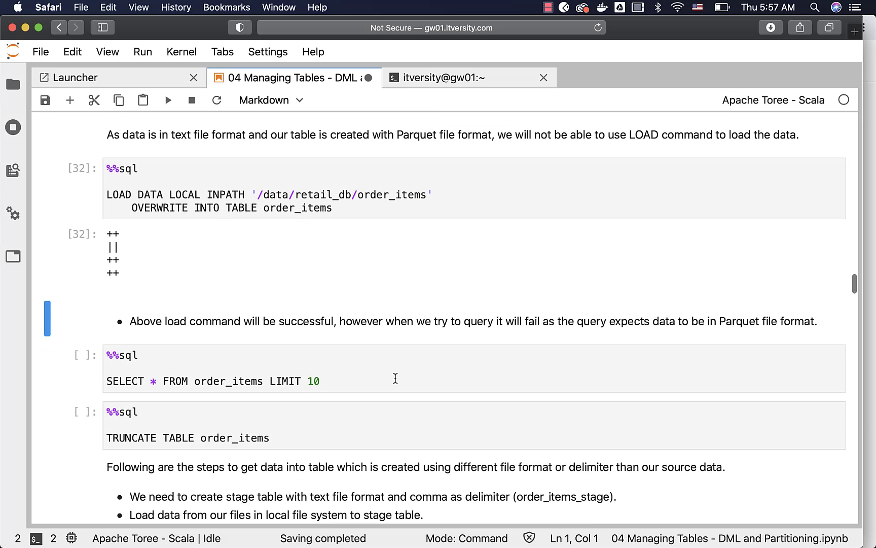
- Run SELECT * FROM order_items LIMIT 10 and get the not-a-Parquet-file error
key(shift+Return)
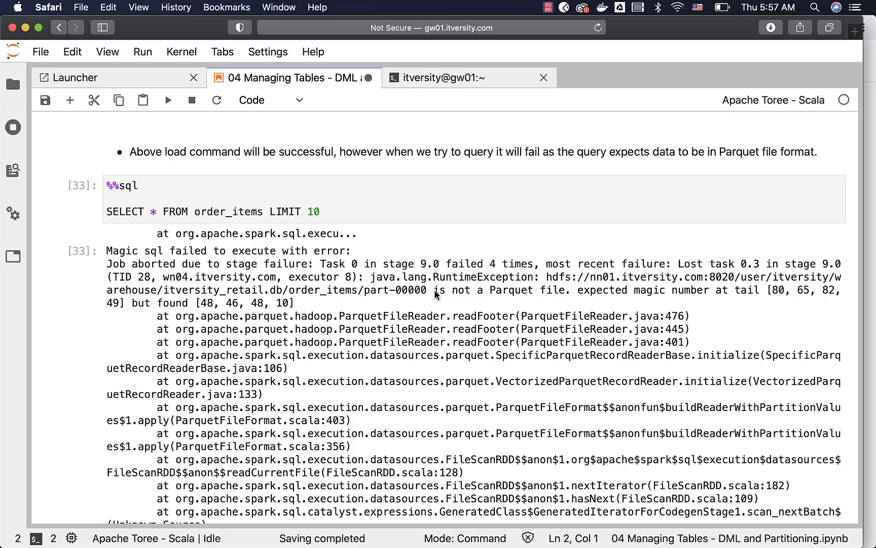
scroll(down, 3)
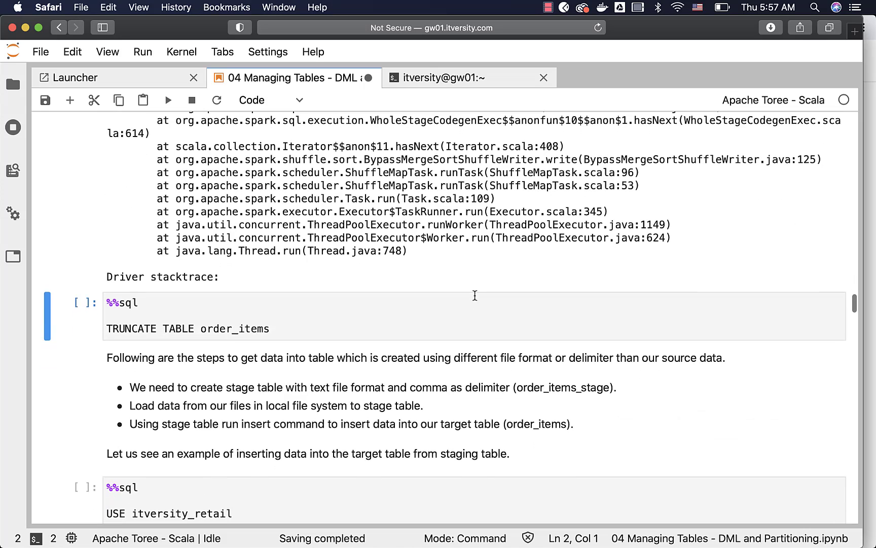
- Truncate order_items, then read through the stage-table explanation
click(168, 100)
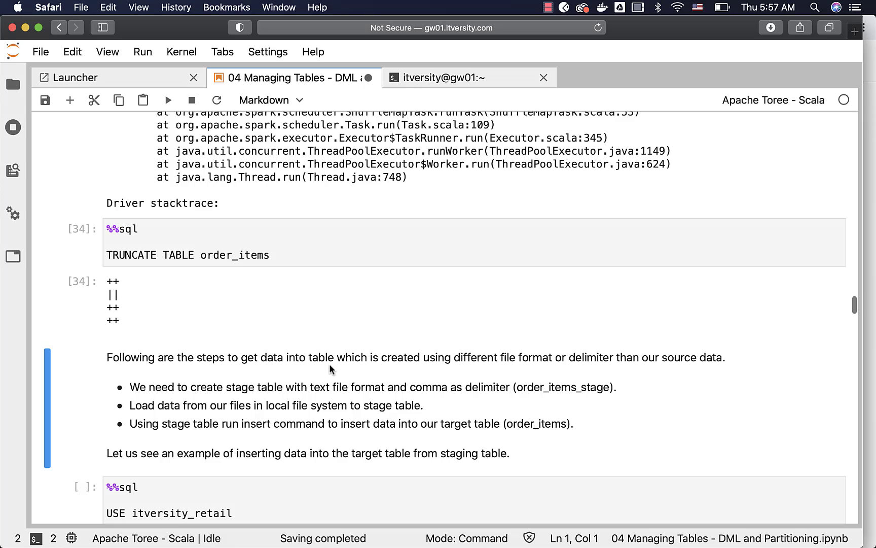
mouse_move(363, 371)
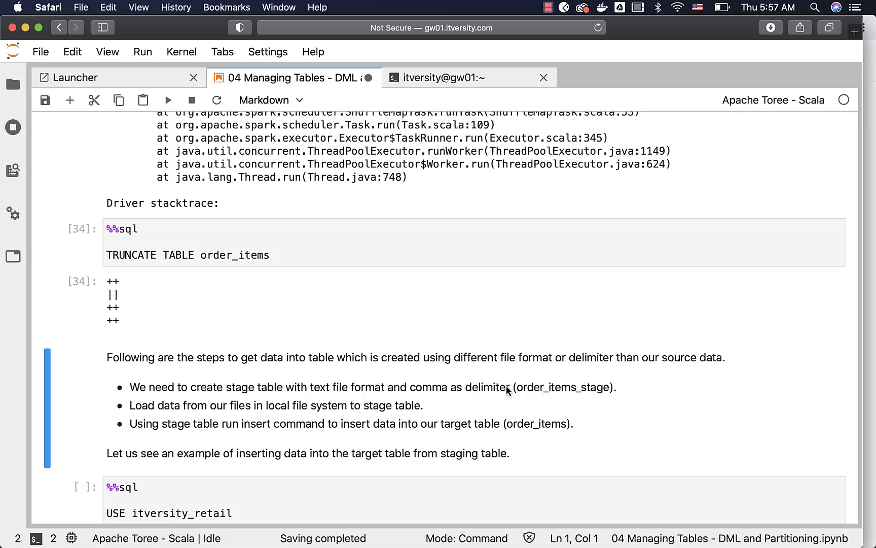
scroll(down, 3)
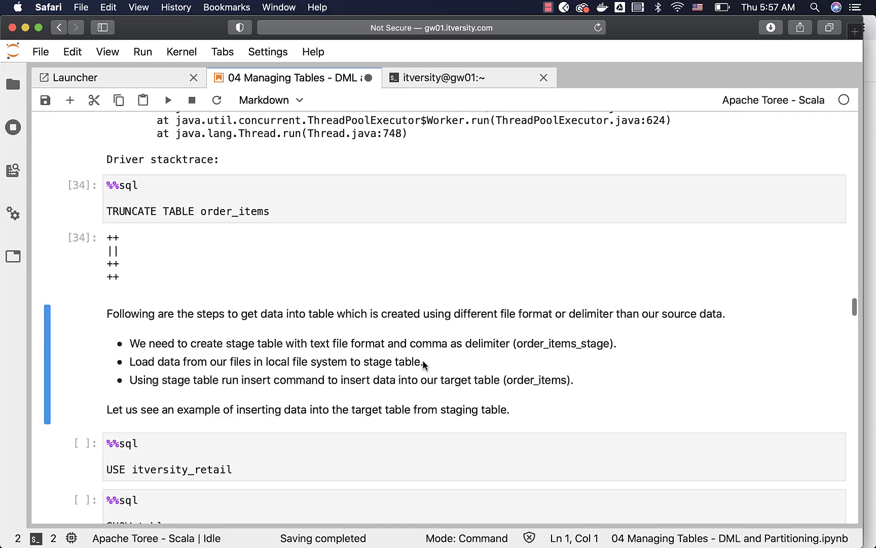
mouse_move(449, 359)
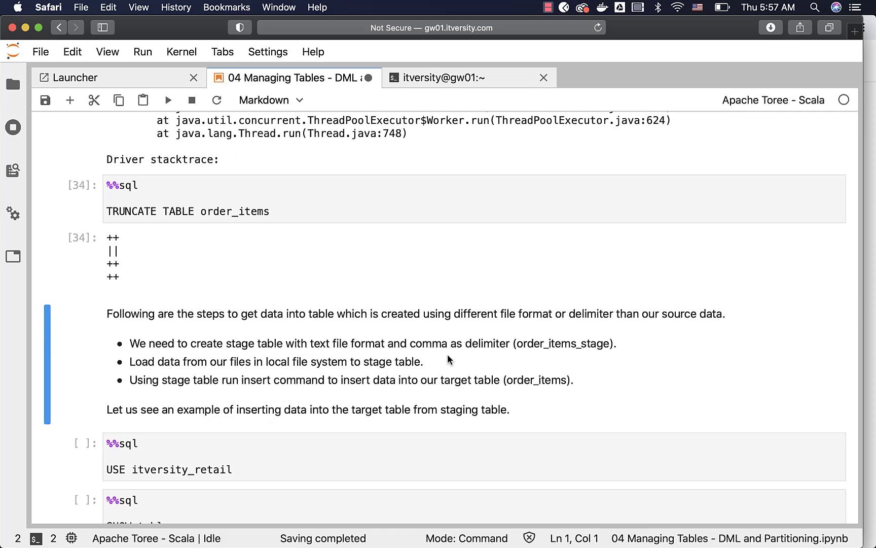
scroll(down, 3)
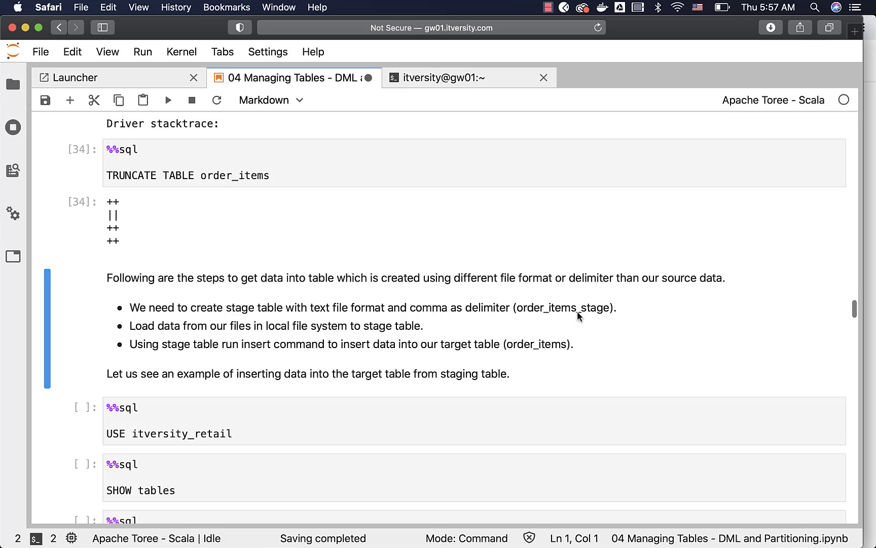
mouse_move(204, 336)
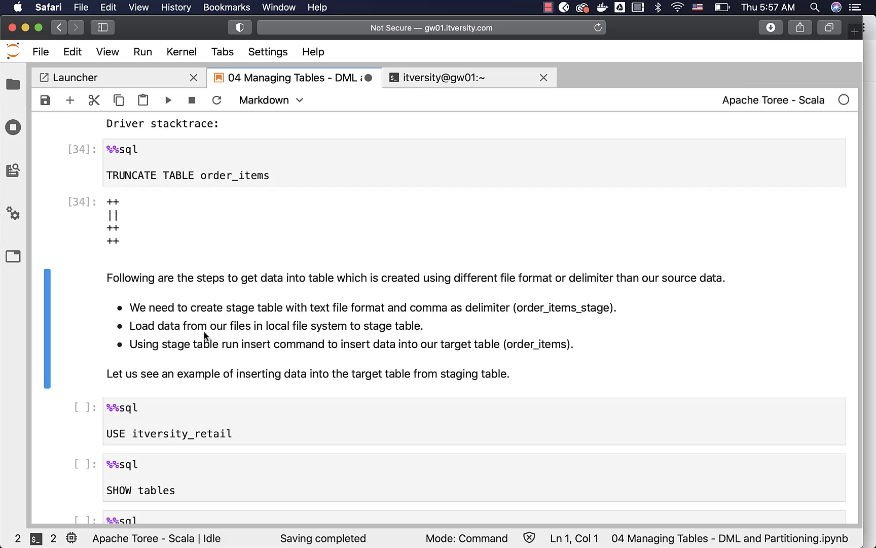
scroll(down, 3)
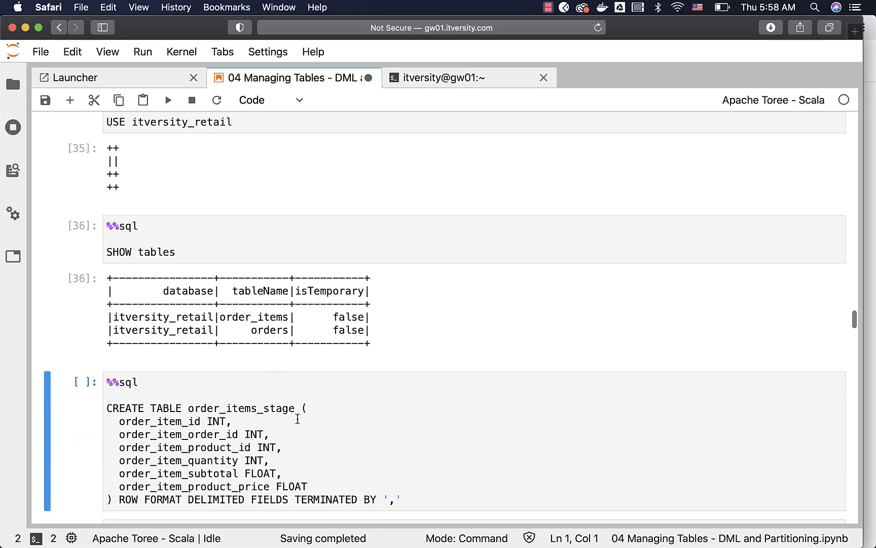
- Create the comma-delimited text table order_items_stage and add a blank cell below it
scroll(down, 3)
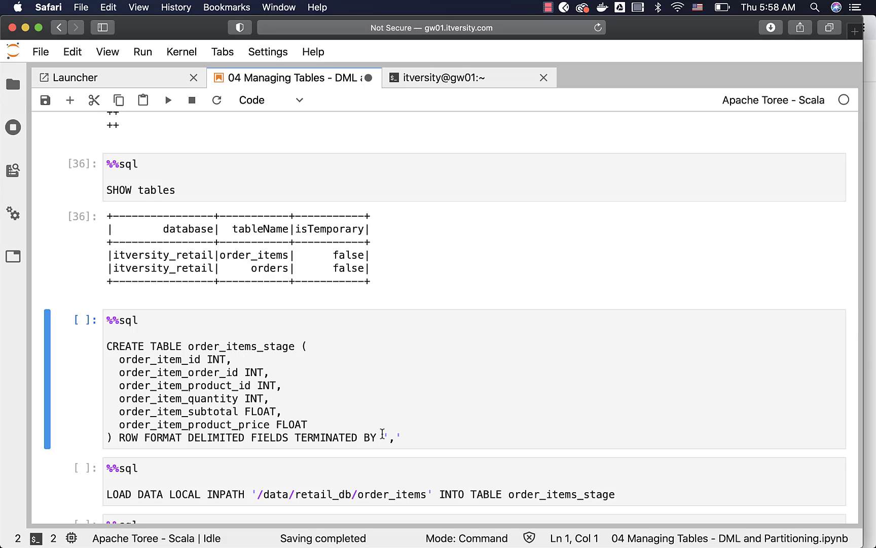
mouse_move(316, 422)
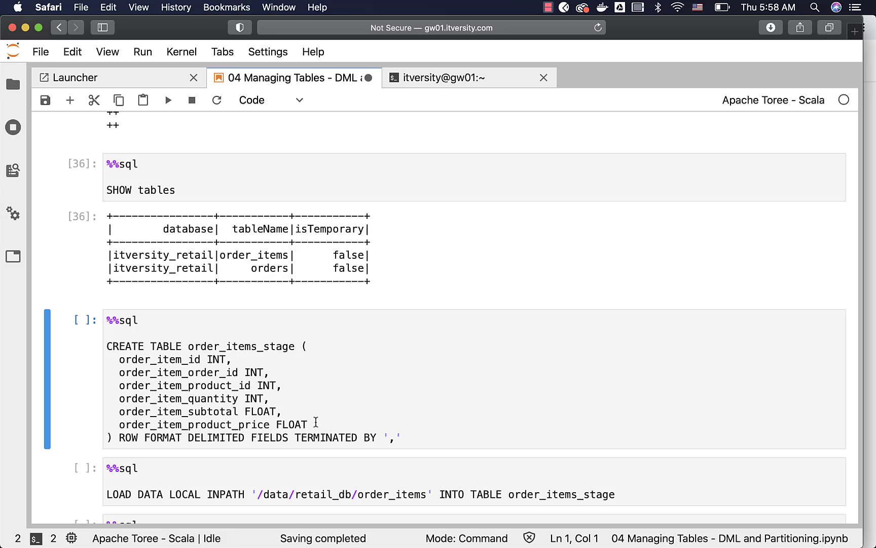
mouse_move(341, 401)
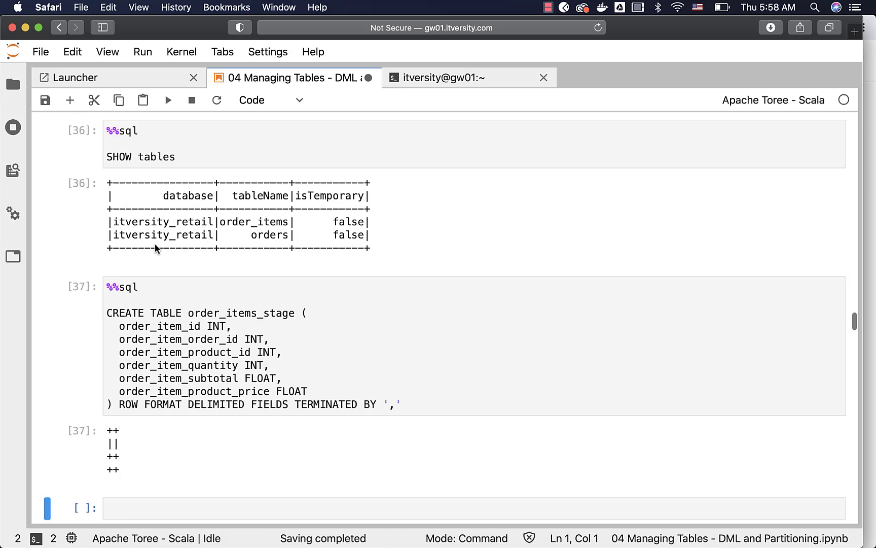
scroll(down, 3)
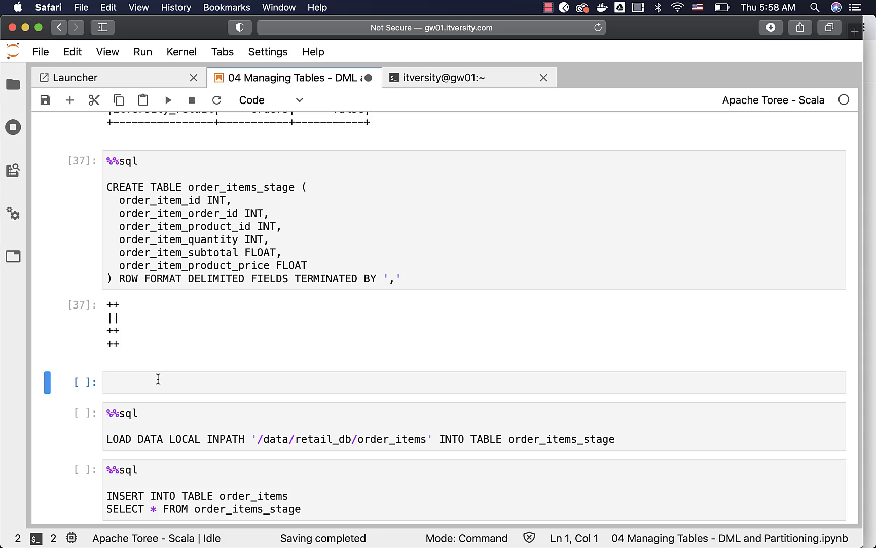
text(spark.sql("DESCRIBE FORMATTED order)
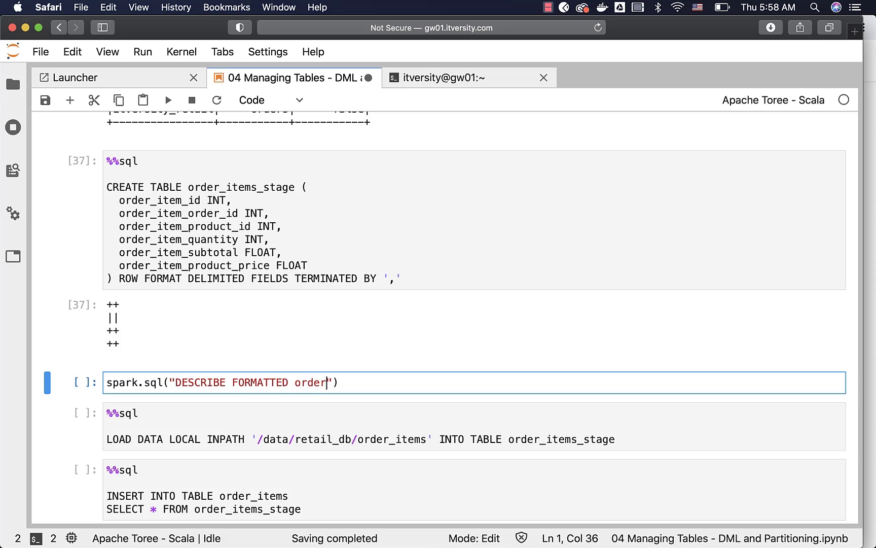
text(_items_stag)
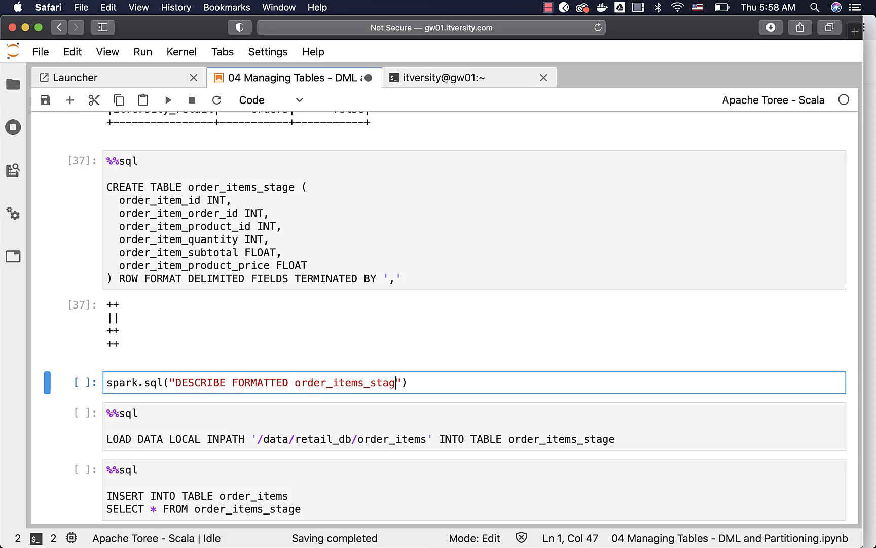
text(e").show)
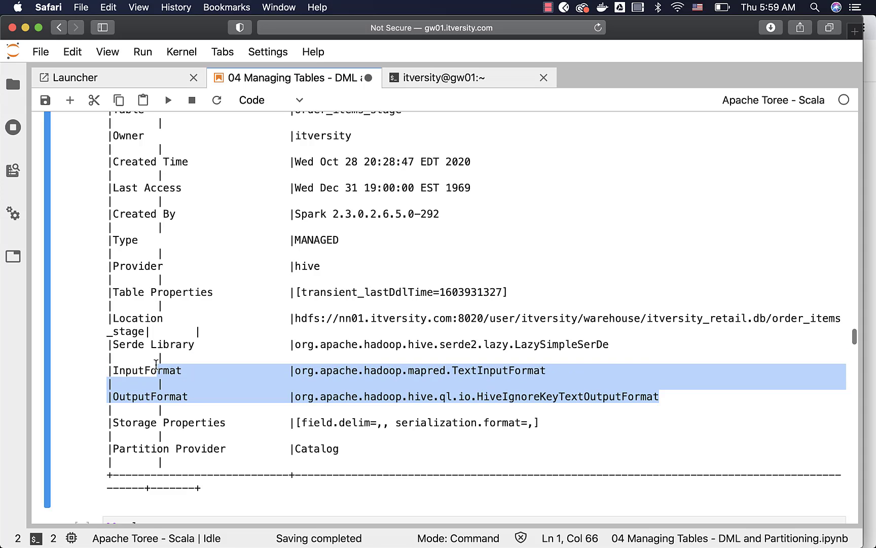
mouse_move(117, 369)
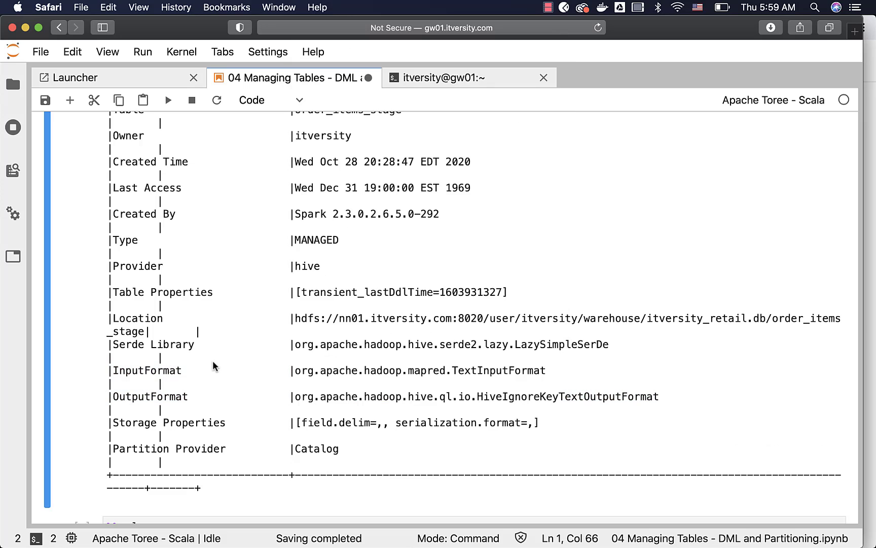
scroll(down, 3)
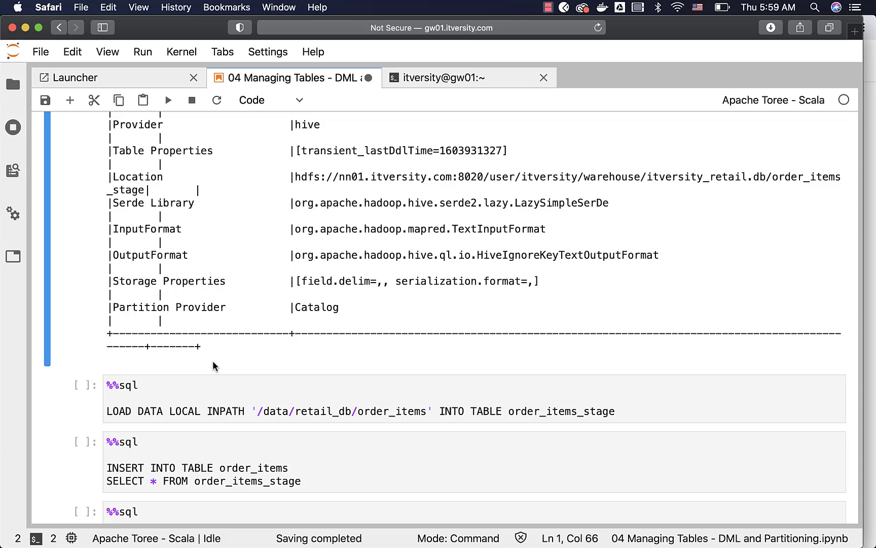
- Load local order_items data into order_items_stage and preview it with SELECT * LIMIT 10
double_click(360, 280)
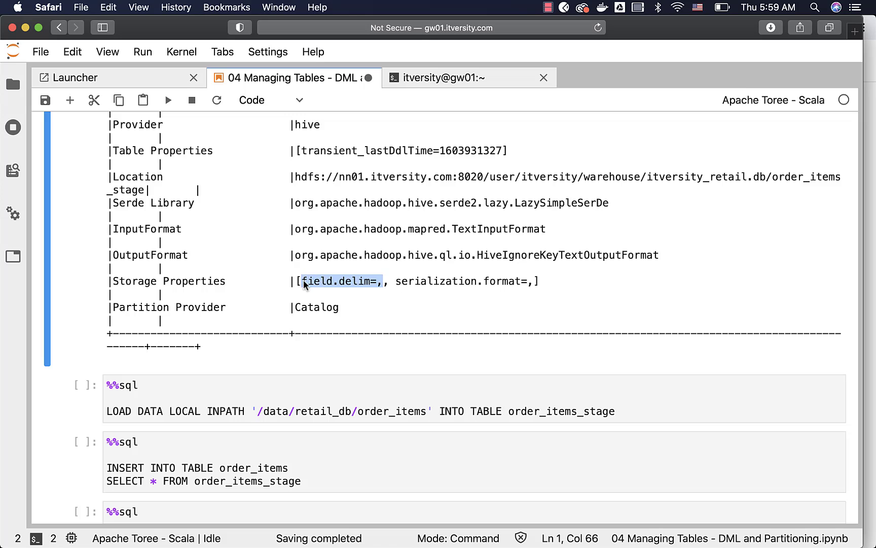
click(166, 99)
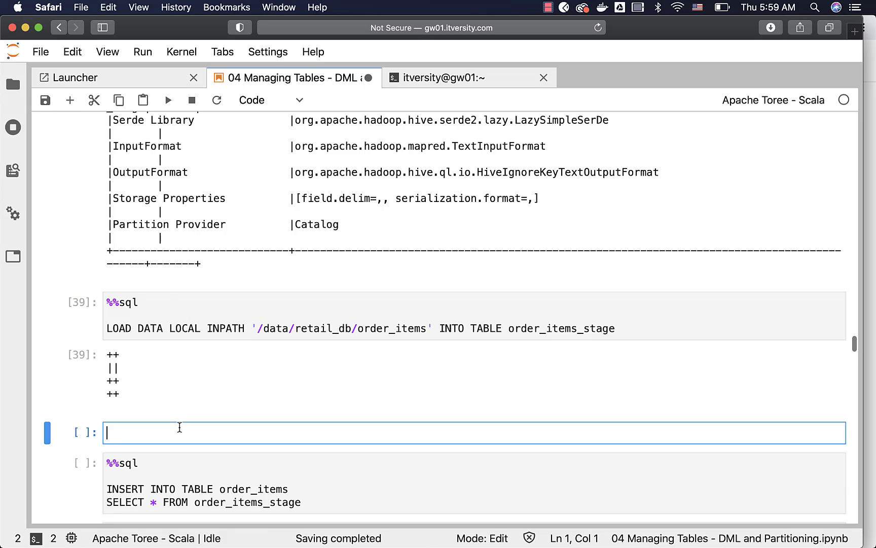
text(%%sql)
text(SELECT *)
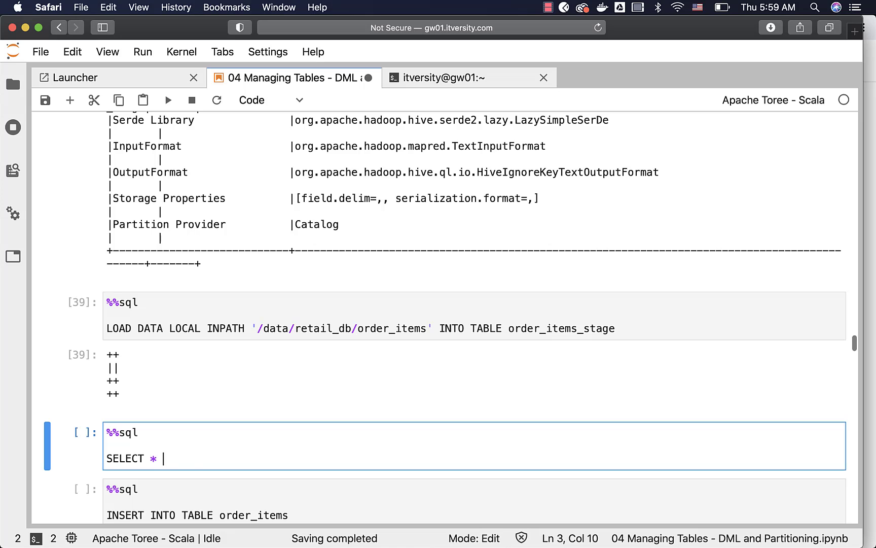
text(FROM orer_items_sta)
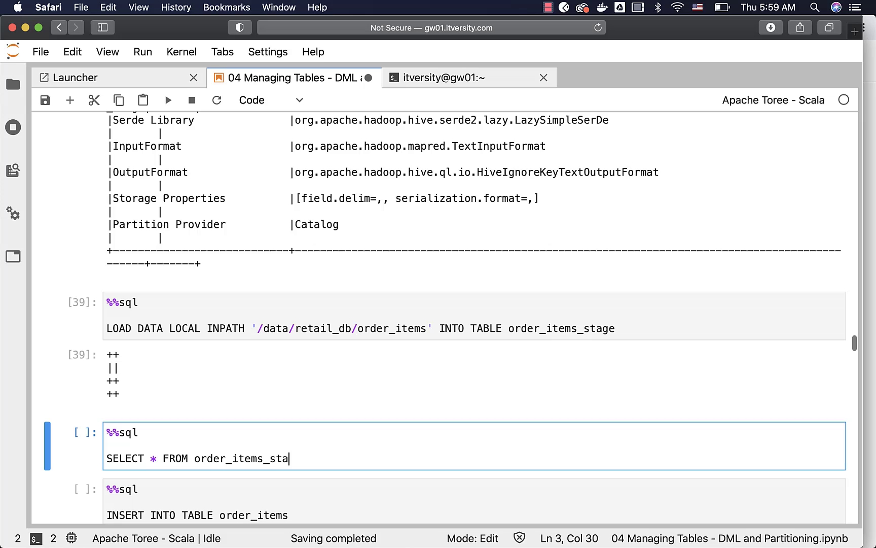
text(ge LIMIT 10)
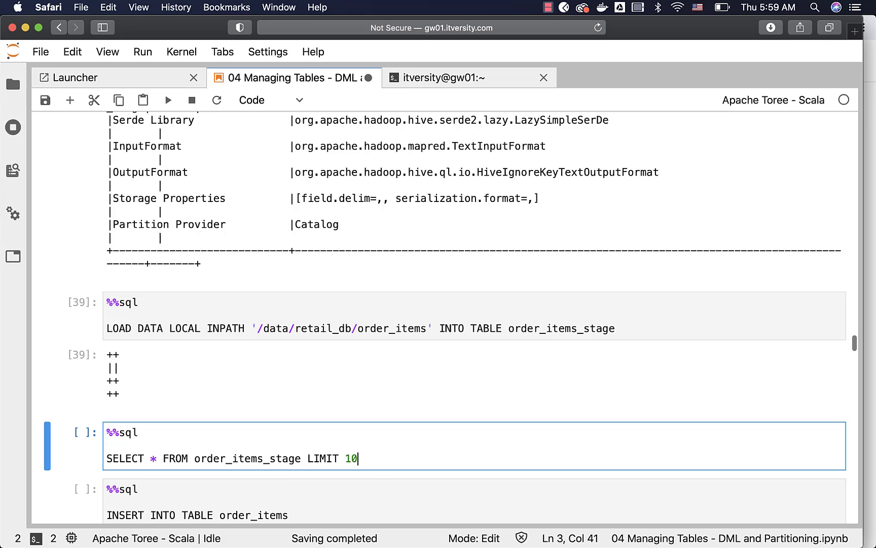
key(shift+enter)
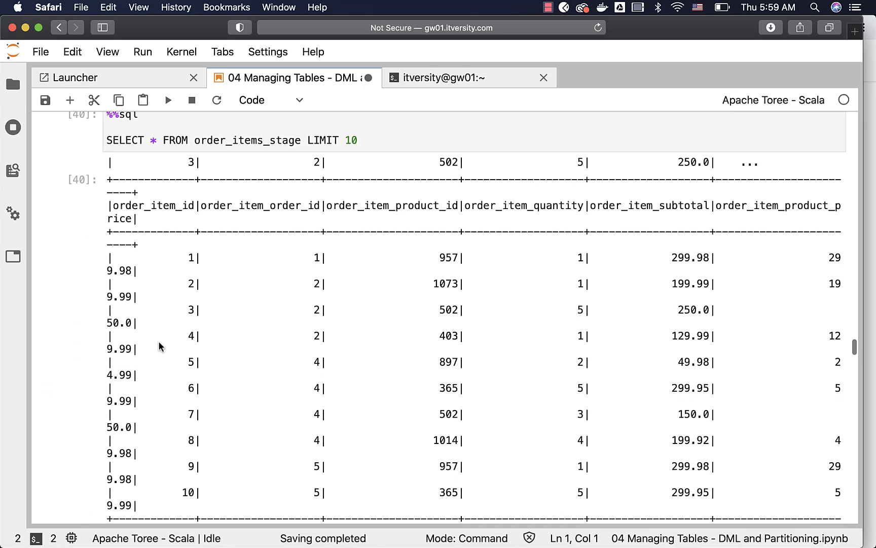
scroll(down, 3)
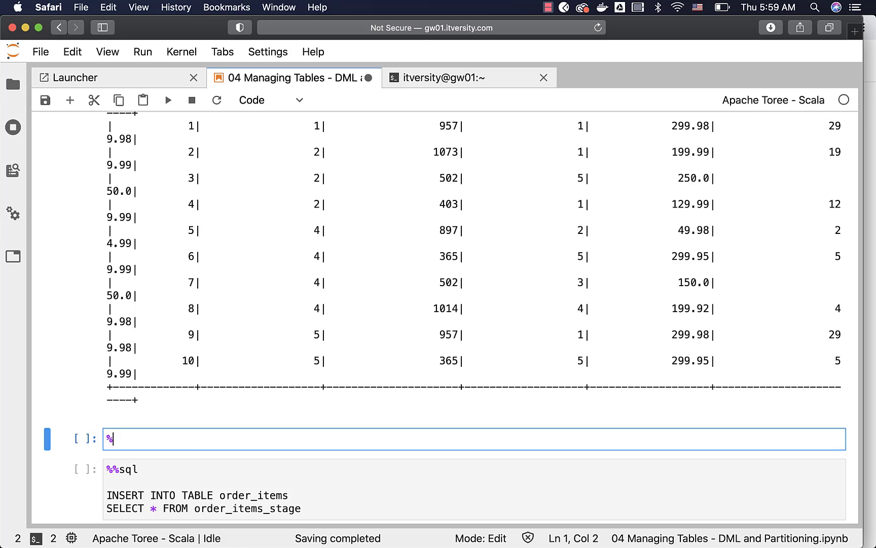
- Truncate order_items, insert rows from order_items_stage, and preview ten rows of order_items
text(%%sql)
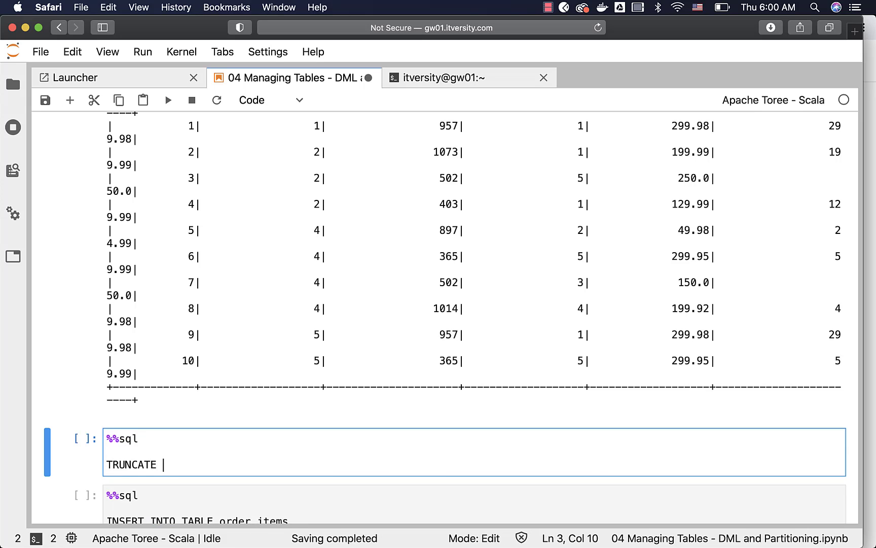
text(TABLE order_items)
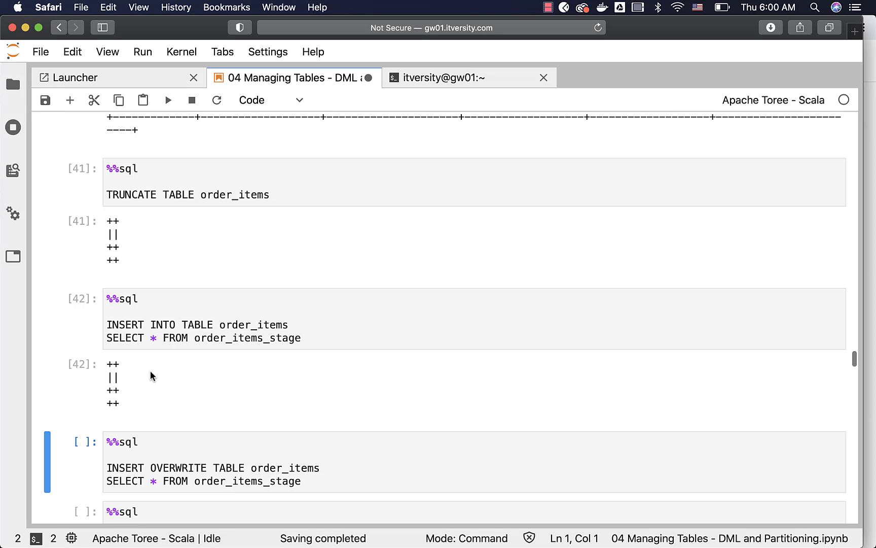
scroll(down, 3)
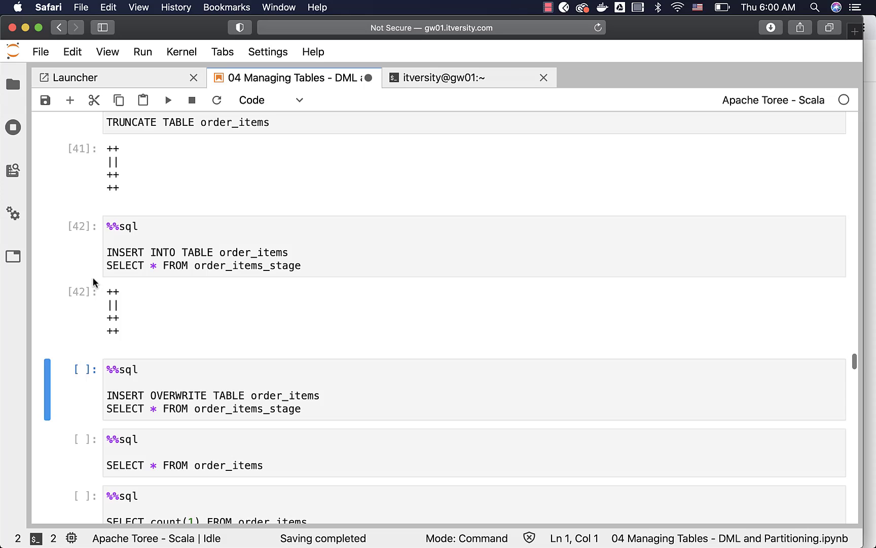
scroll(down, 3)
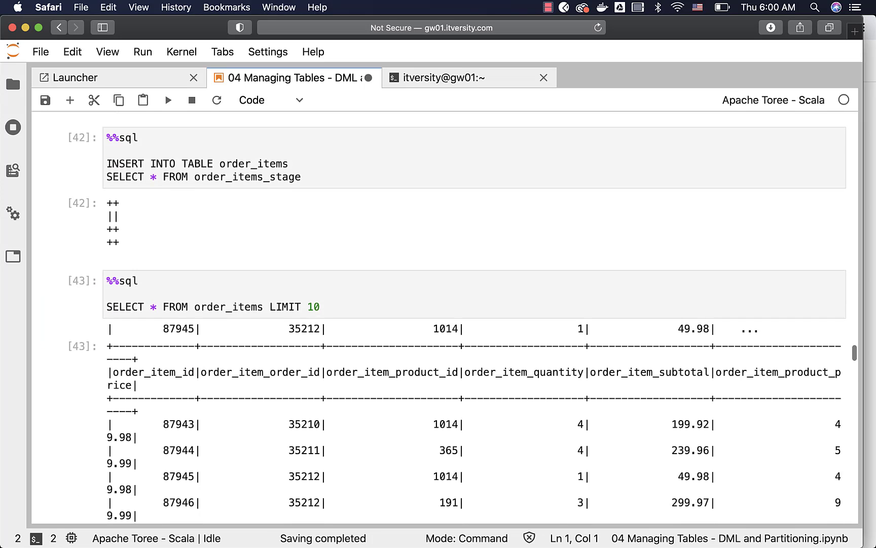
scroll(down, 3)
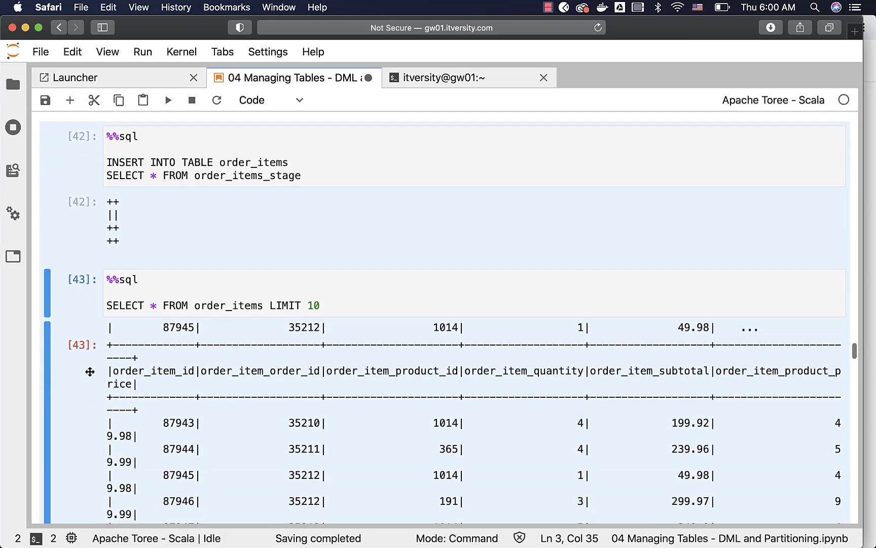
- Rerun the INSERT INTO cell and count order_items rows with SELECT count(1)
scroll(down, 3)
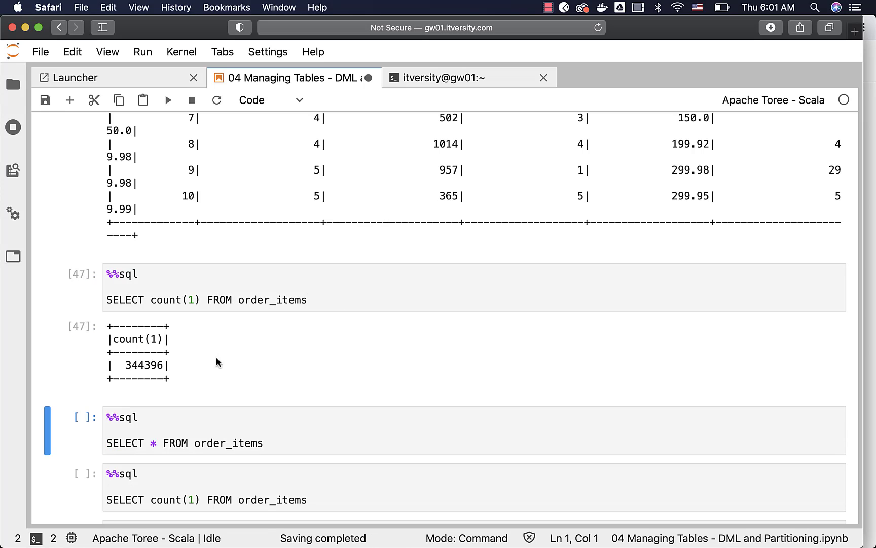
mouse_move(166, 368)
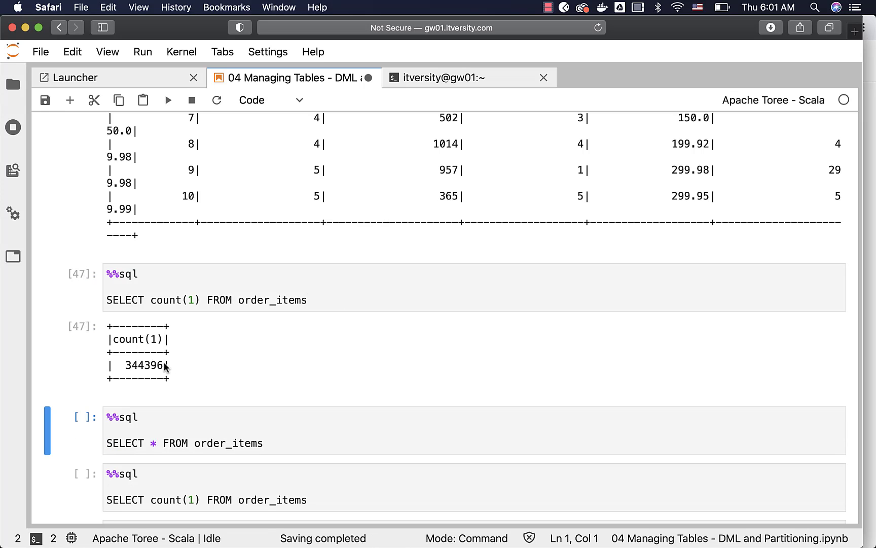
scroll(down, 3)
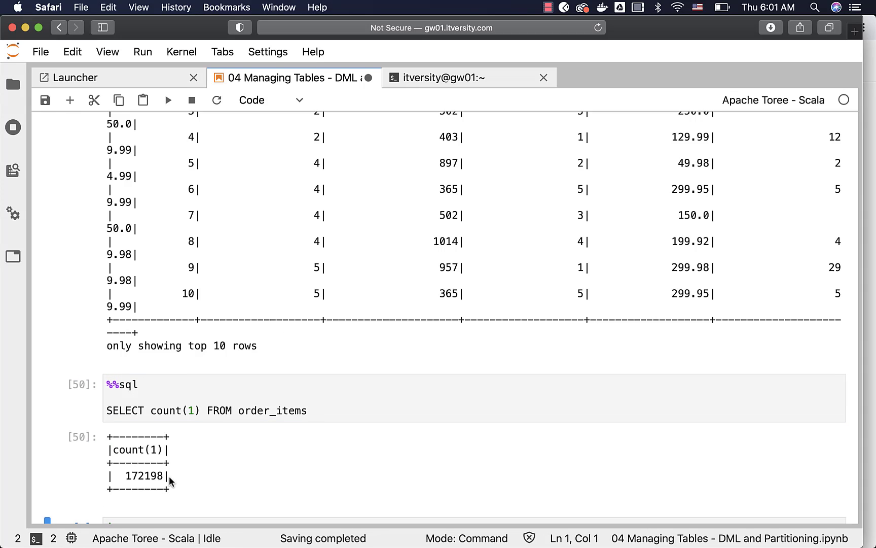
- Run INSERT OVERWRITE on order_items, preview rows, recount to 172198, and list its HDFS directory
scroll(down, 3)
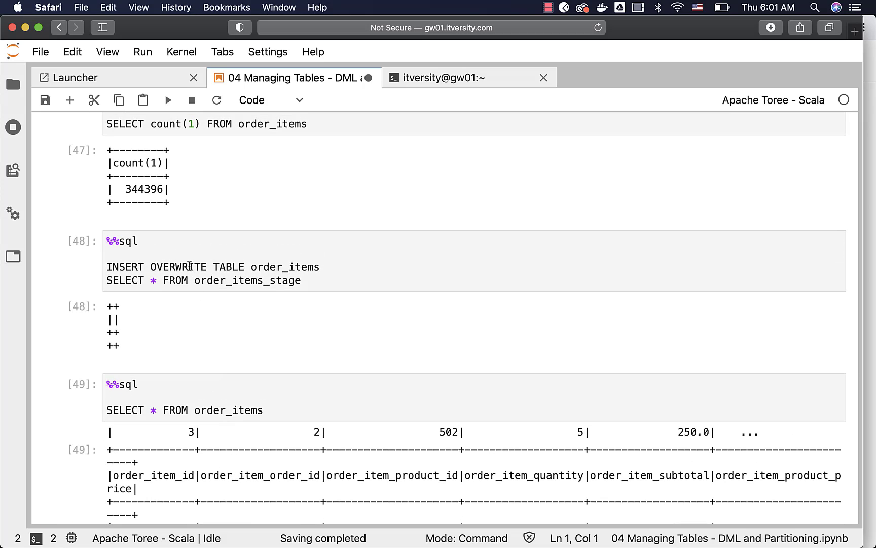
scroll(down, 3)
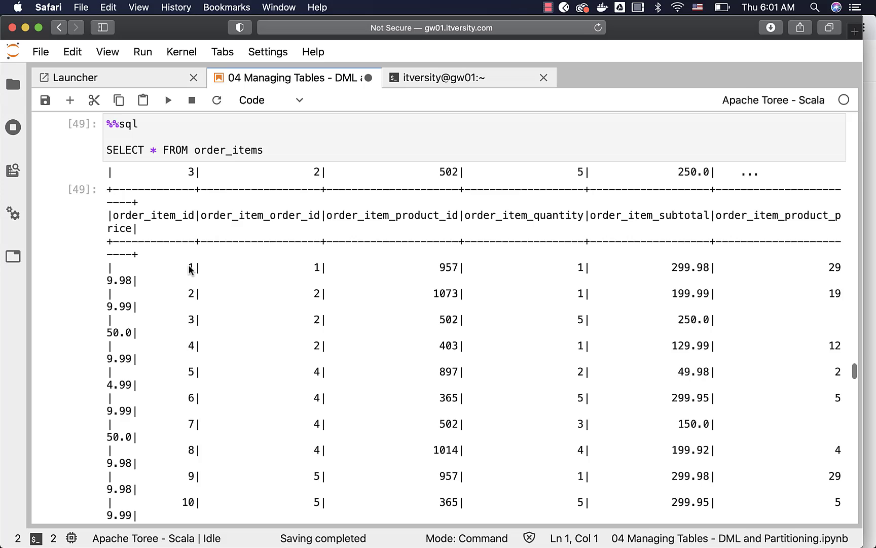
scroll(down, 3)
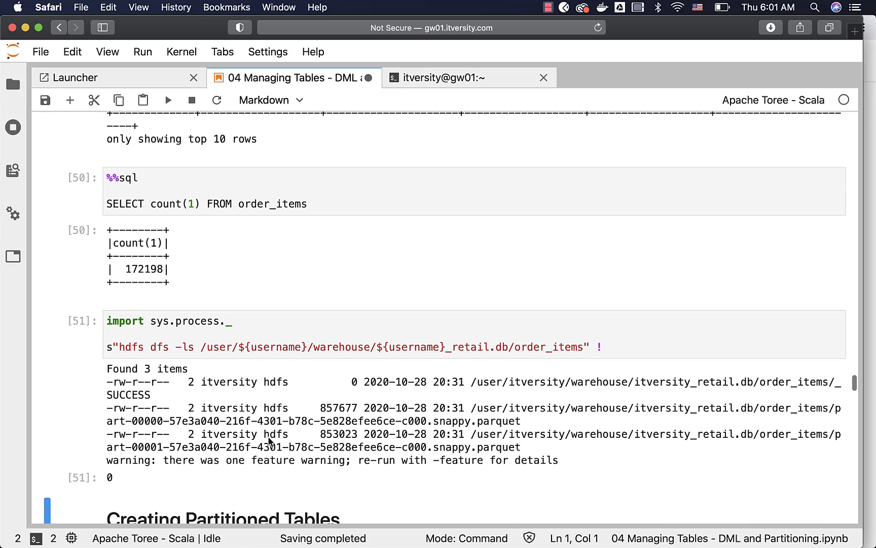
mouse_move(507, 427)
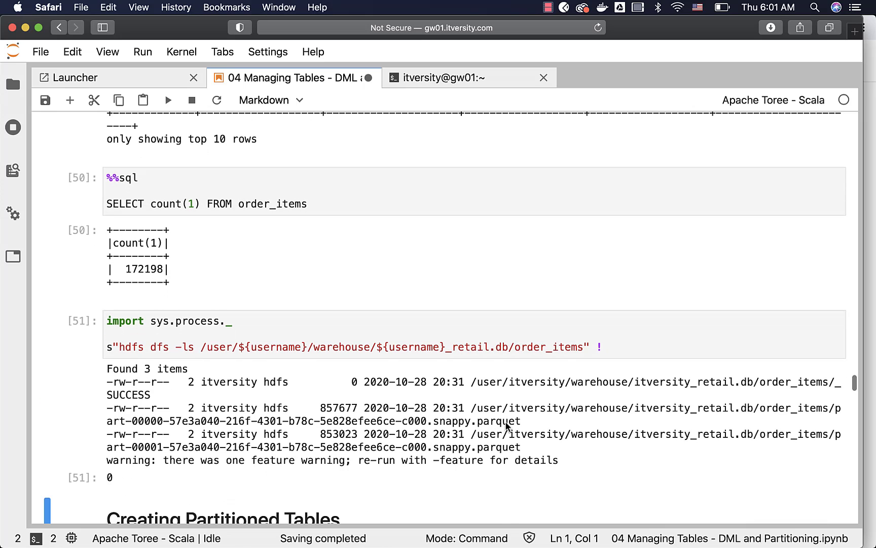